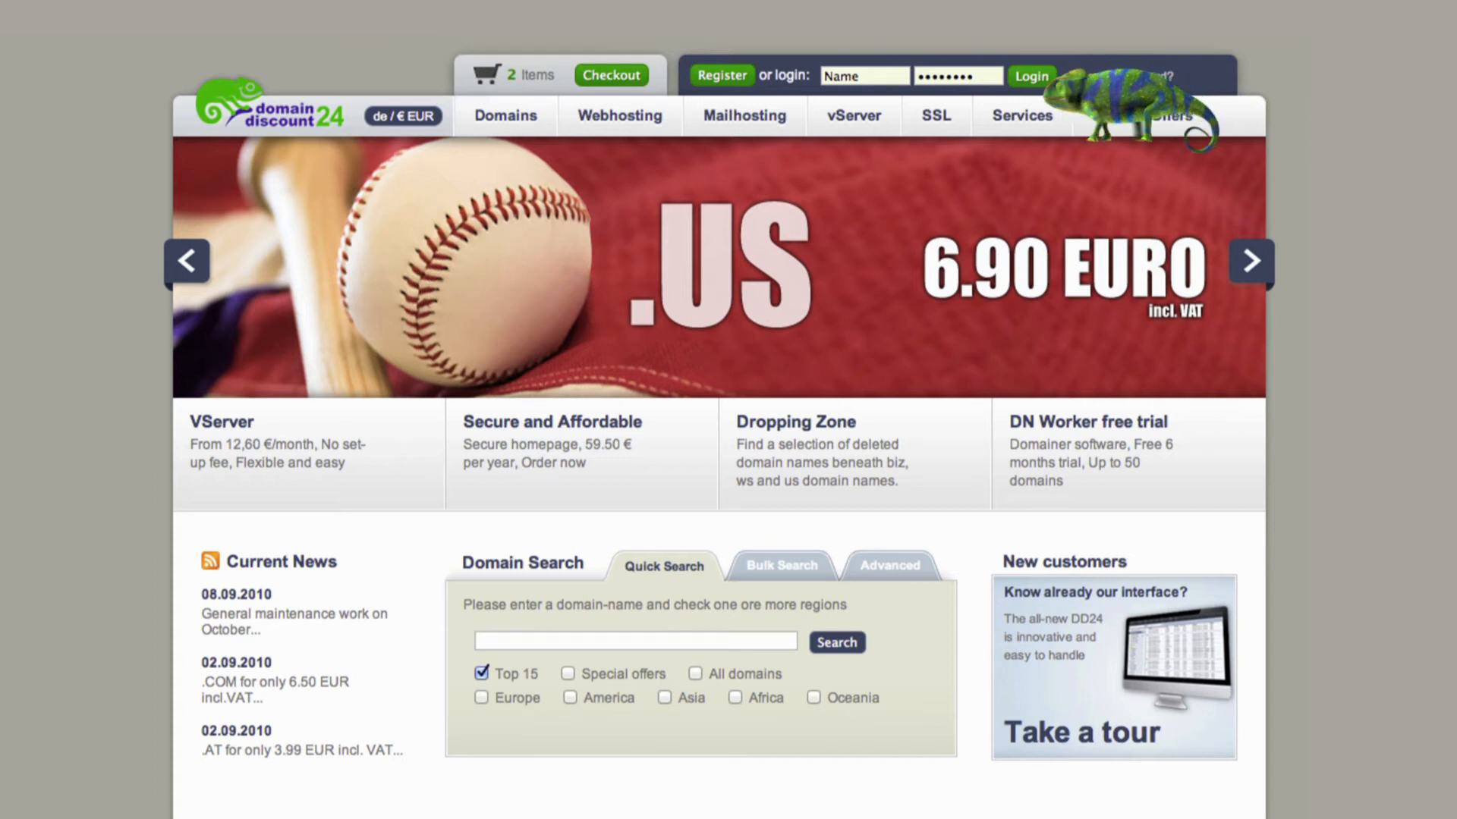
Log in to the customer account to reach the list of 46 registered domains.
{"action": "left_click", "coordinate": [1029, 76]}
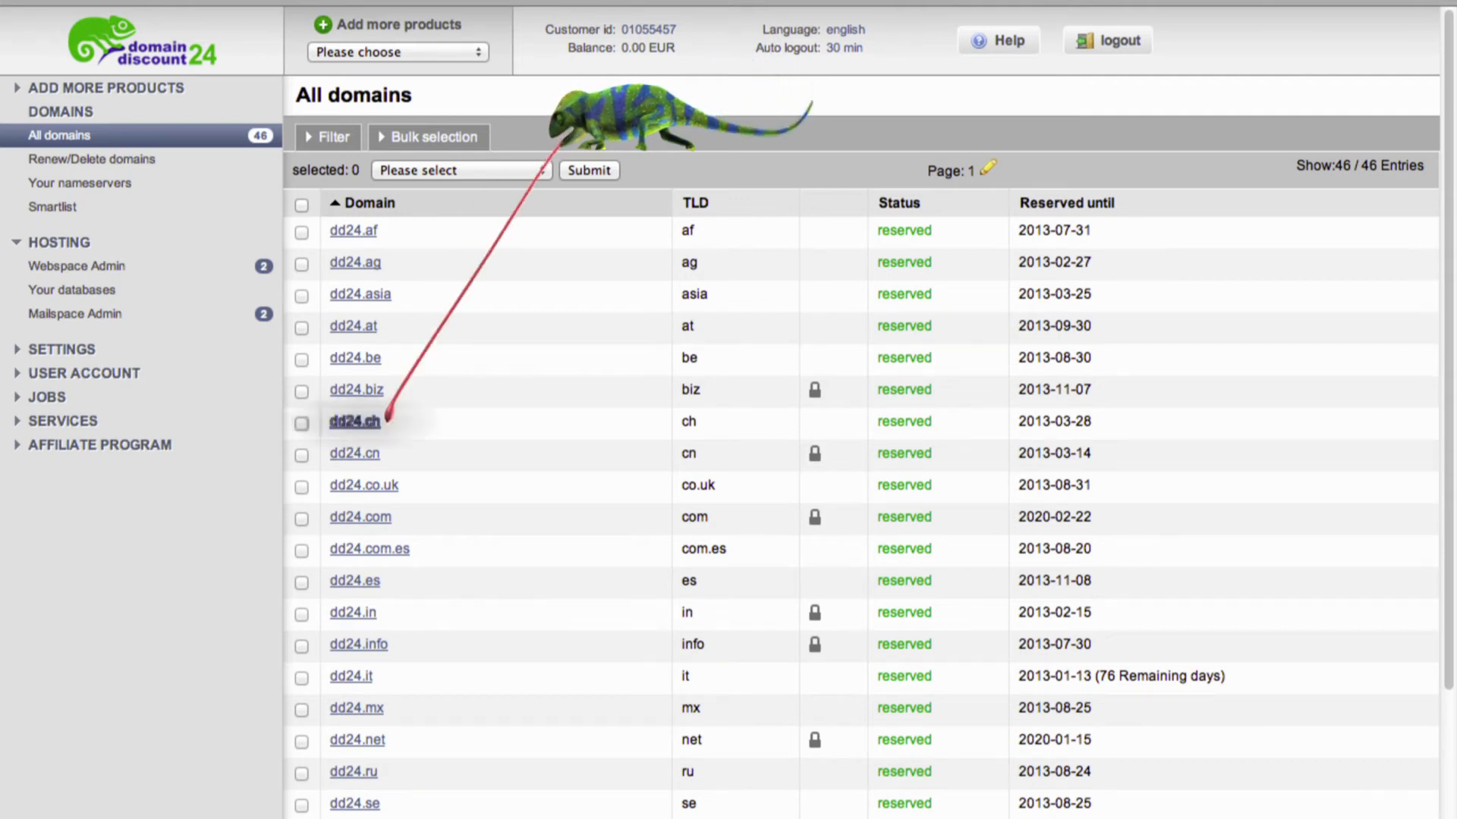
Open dd24.ch settings and switch off Expert mode for the simplified view.
{"action": "left_click", "coordinate": [354, 422]}
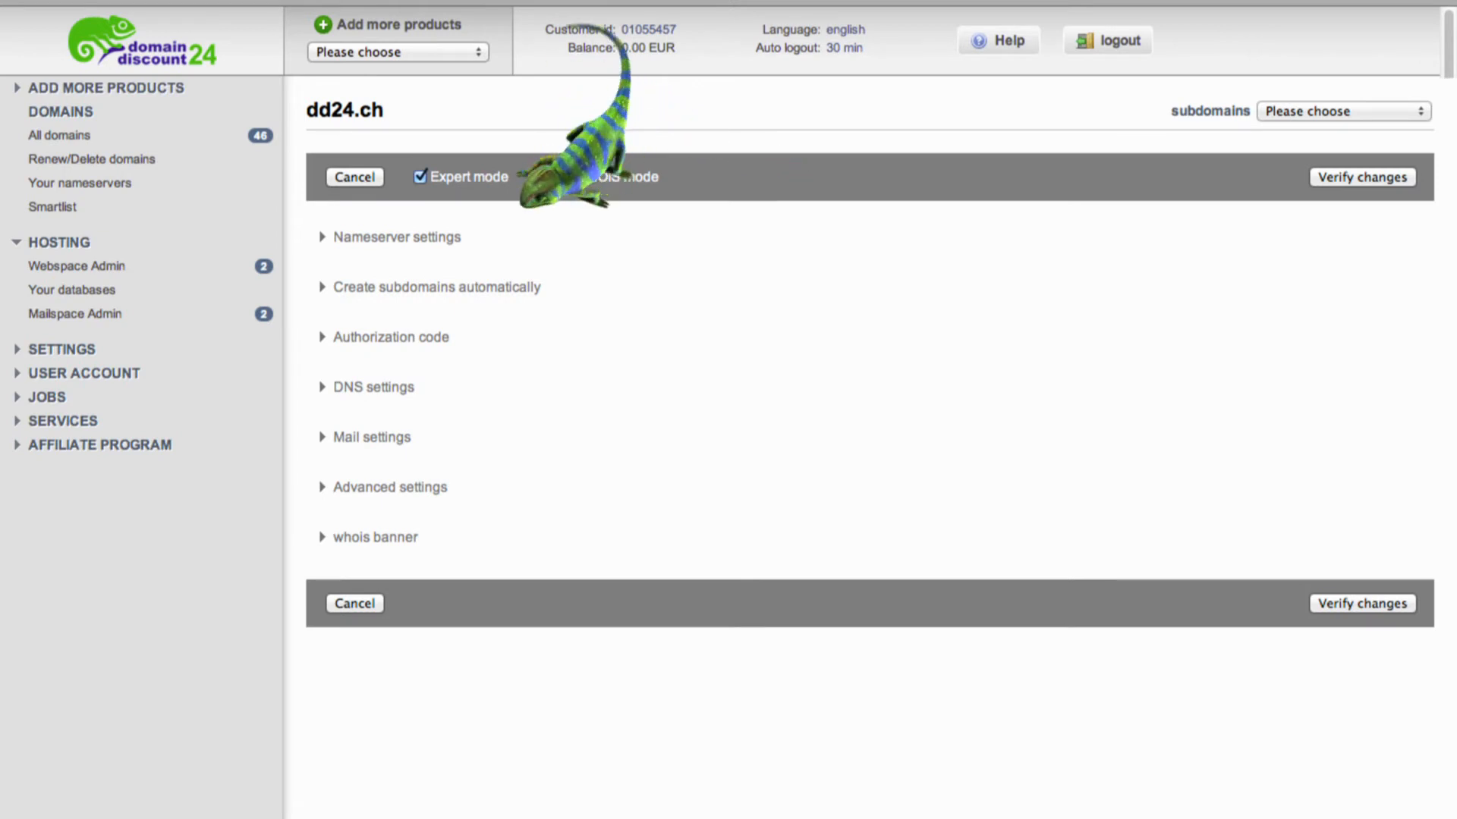
{"action": "left_click", "coordinate": [418, 176]}
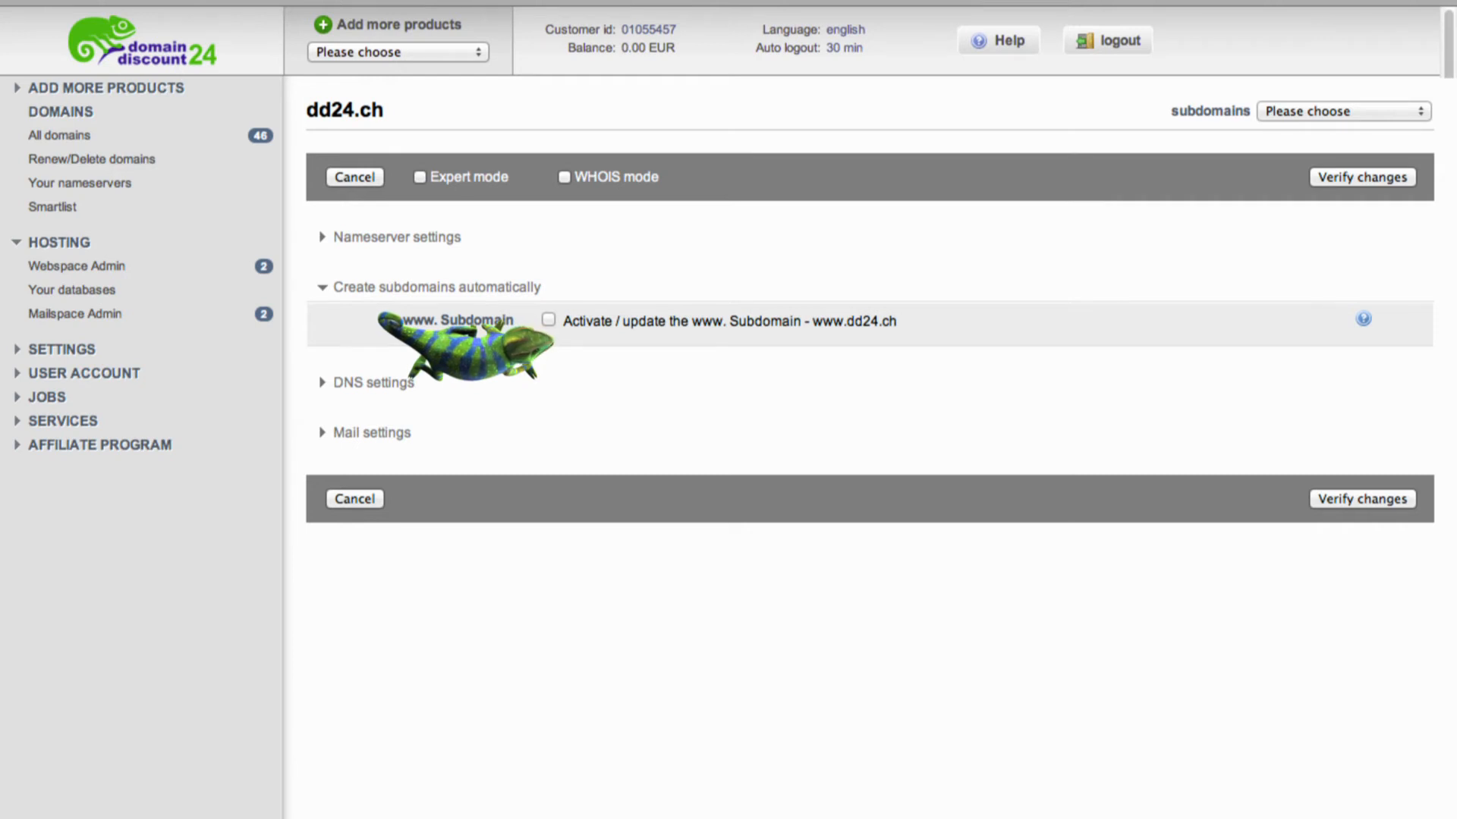
{"action": "left_click", "coordinate": [547, 319]}
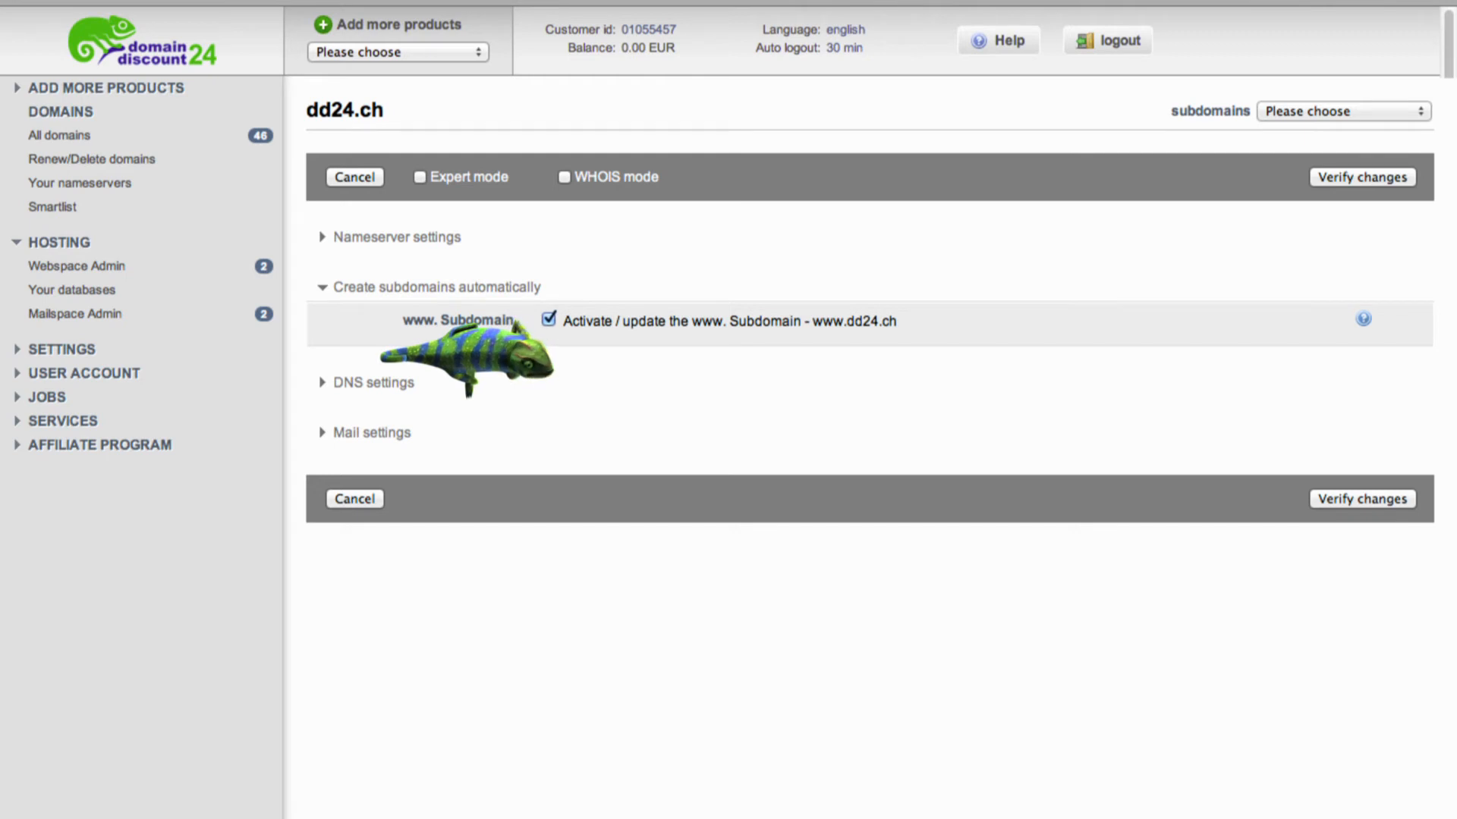
{"action": "left_click", "coordinate": [371, 382]}
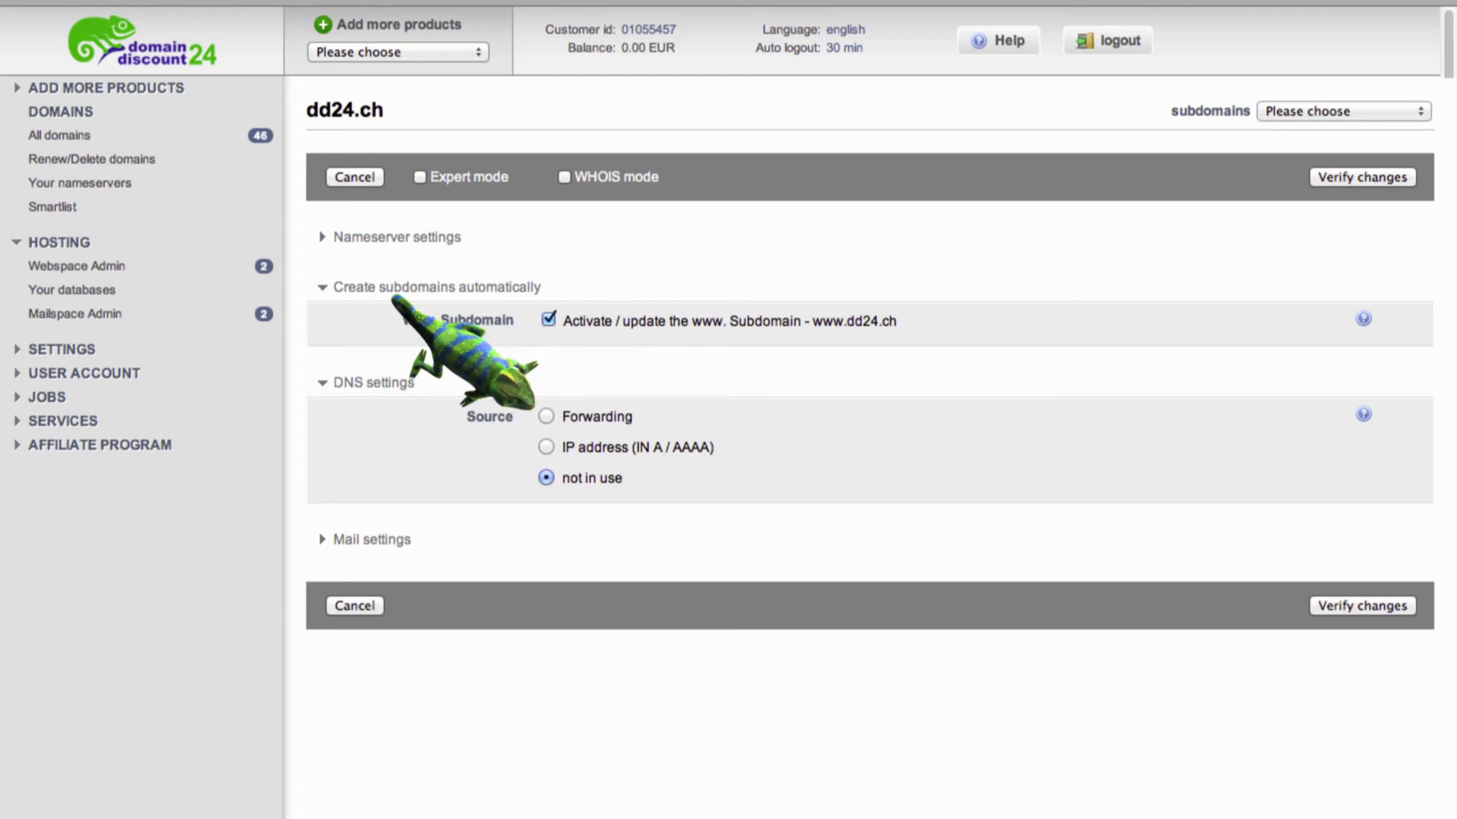
Set the DNS source to Forwarding, then to IP address (IN A / AAAA).
{"action": "left_click", "coordinate": [546, 415]}
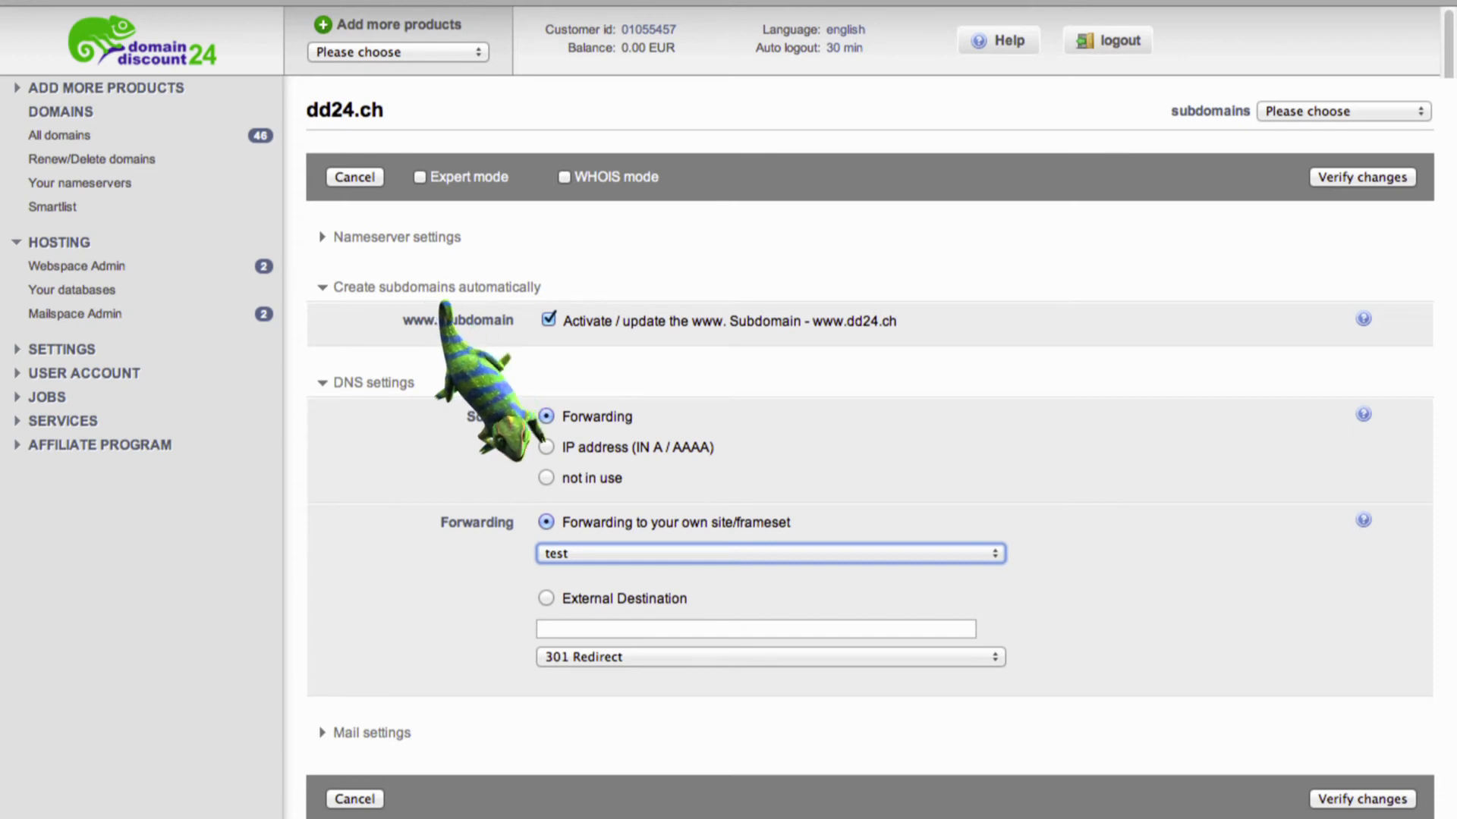
{"action": "left_click", "coordinate": [546, 446]}
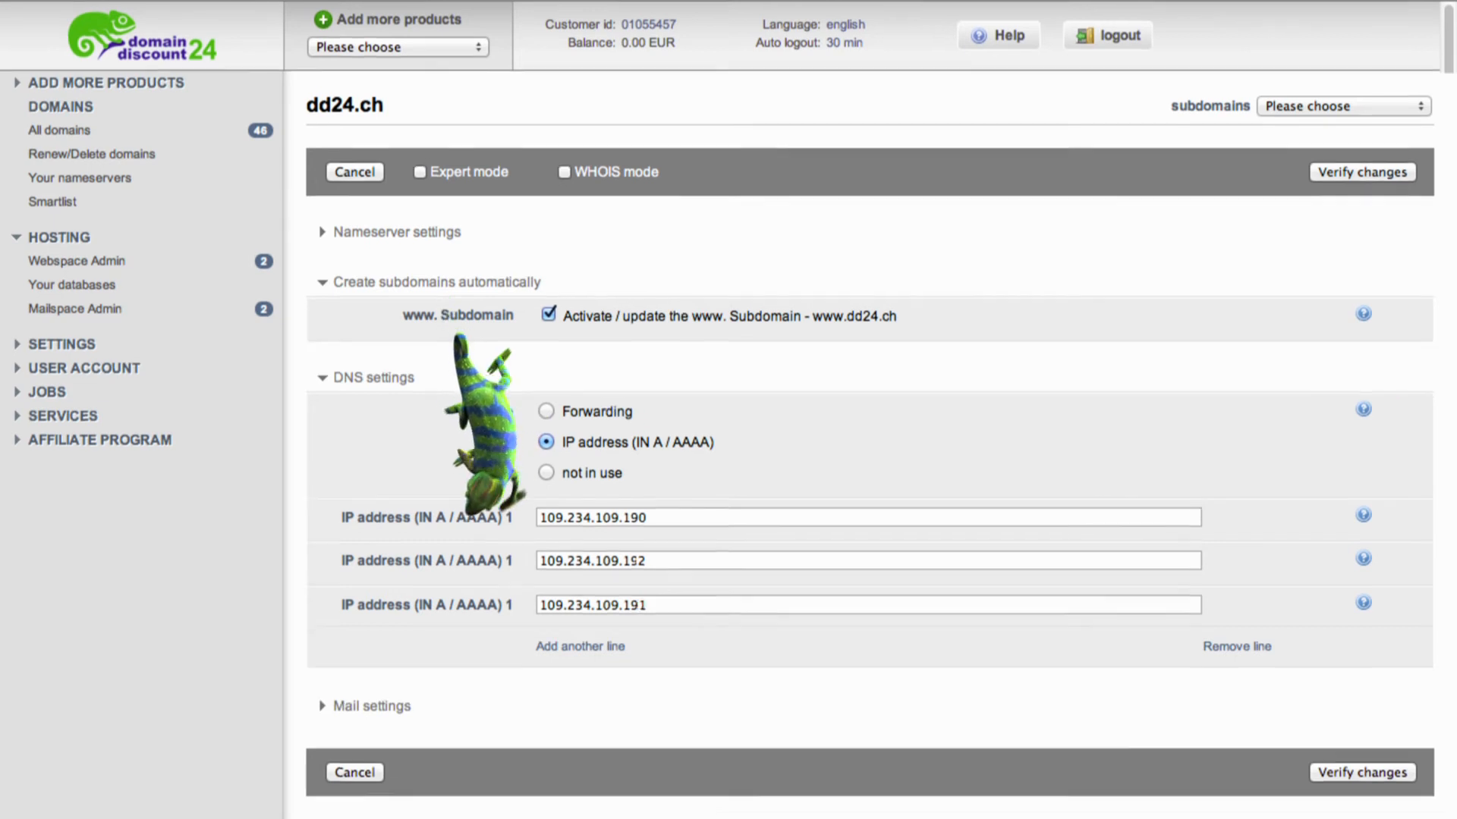
{"action": "scroll", "scroll_direction": "down", "scroll_amount": 3}
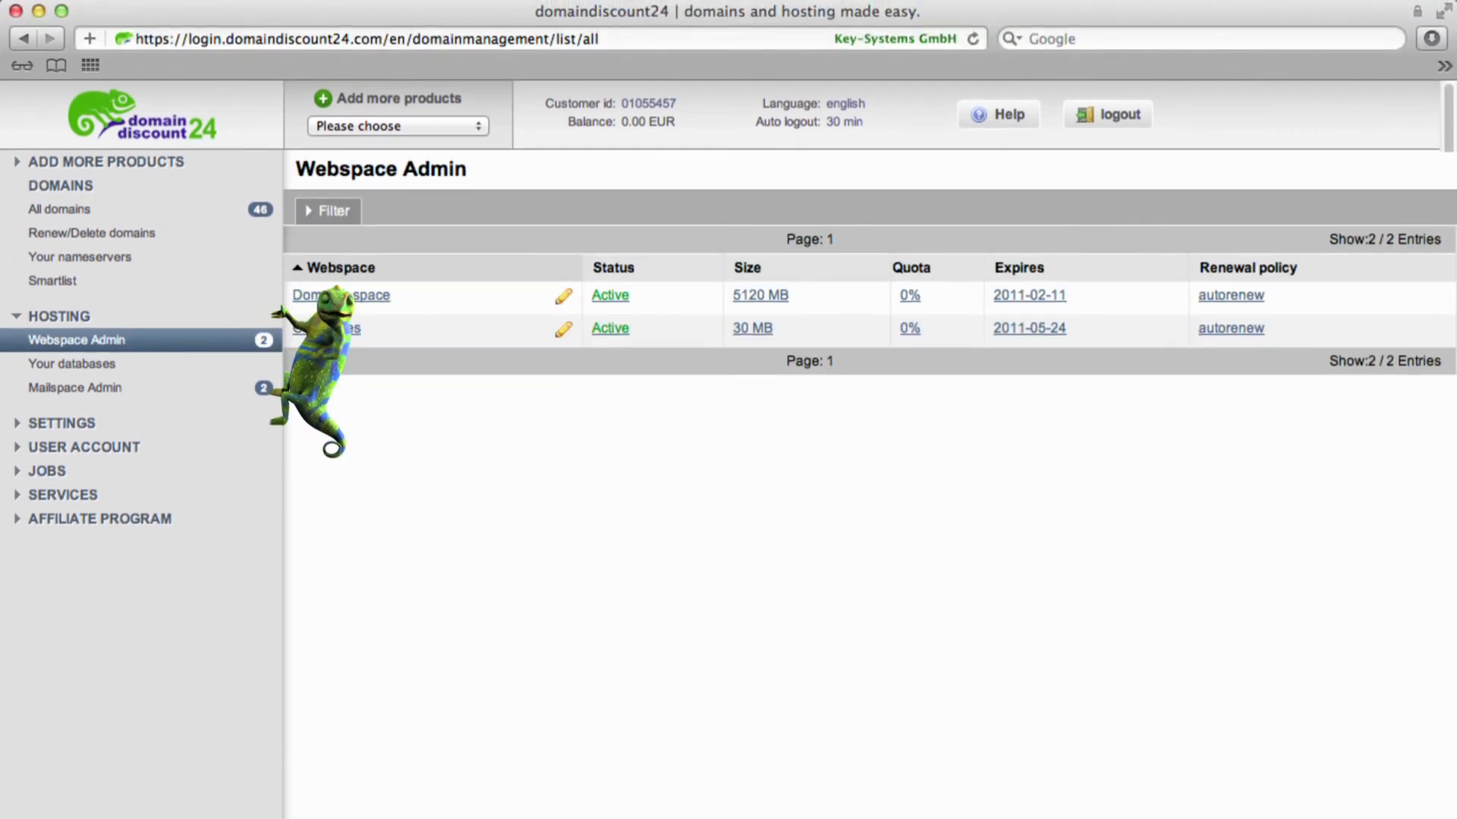
Open the Domaini_space webspace details with login information and directory assignment.
{"action": "left_click", "coordinate": [341, 294]}
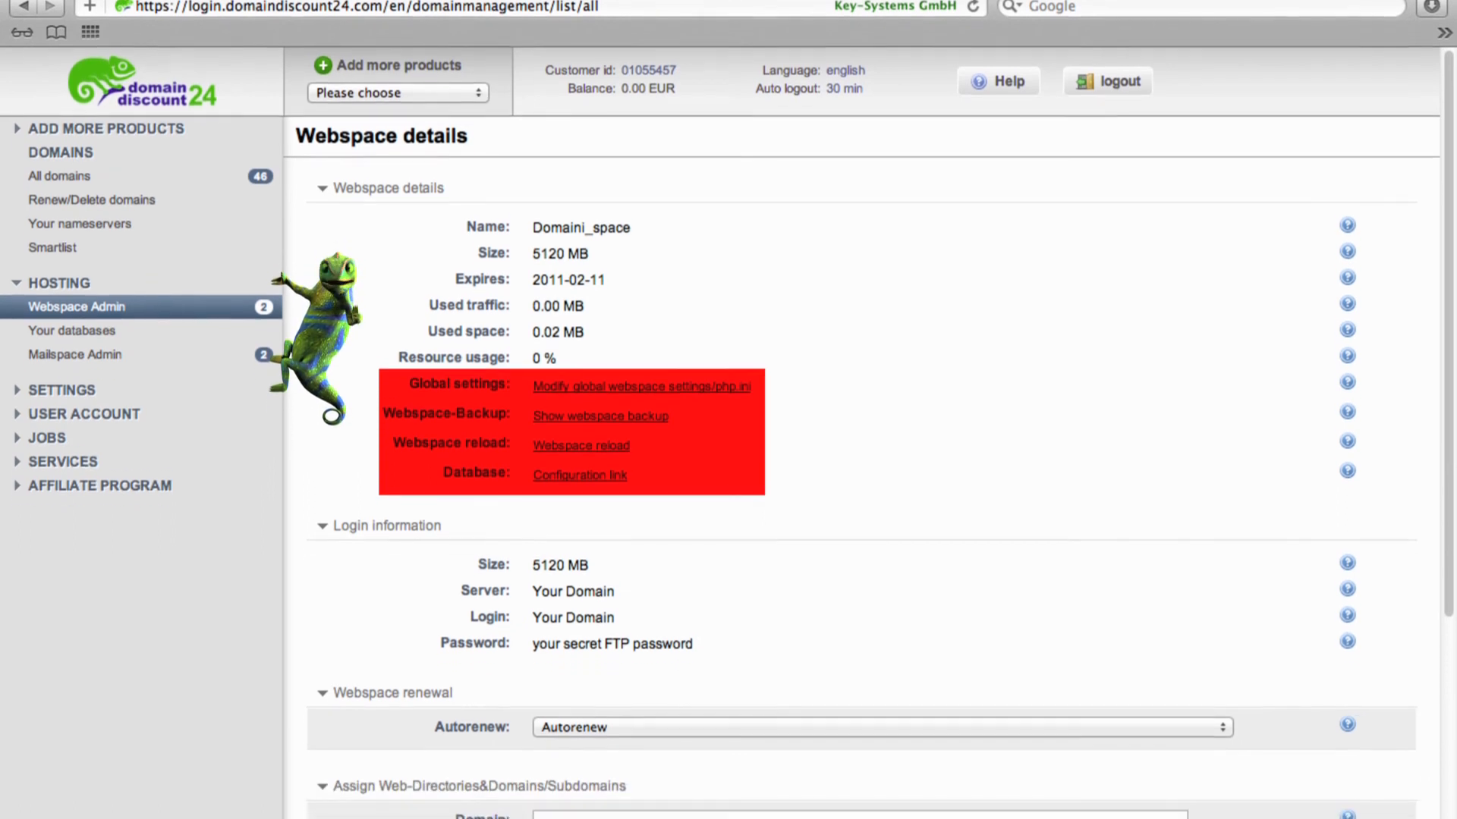
{"action": "scroll", "scroll_direction": "down", "scroll_amount": 3}
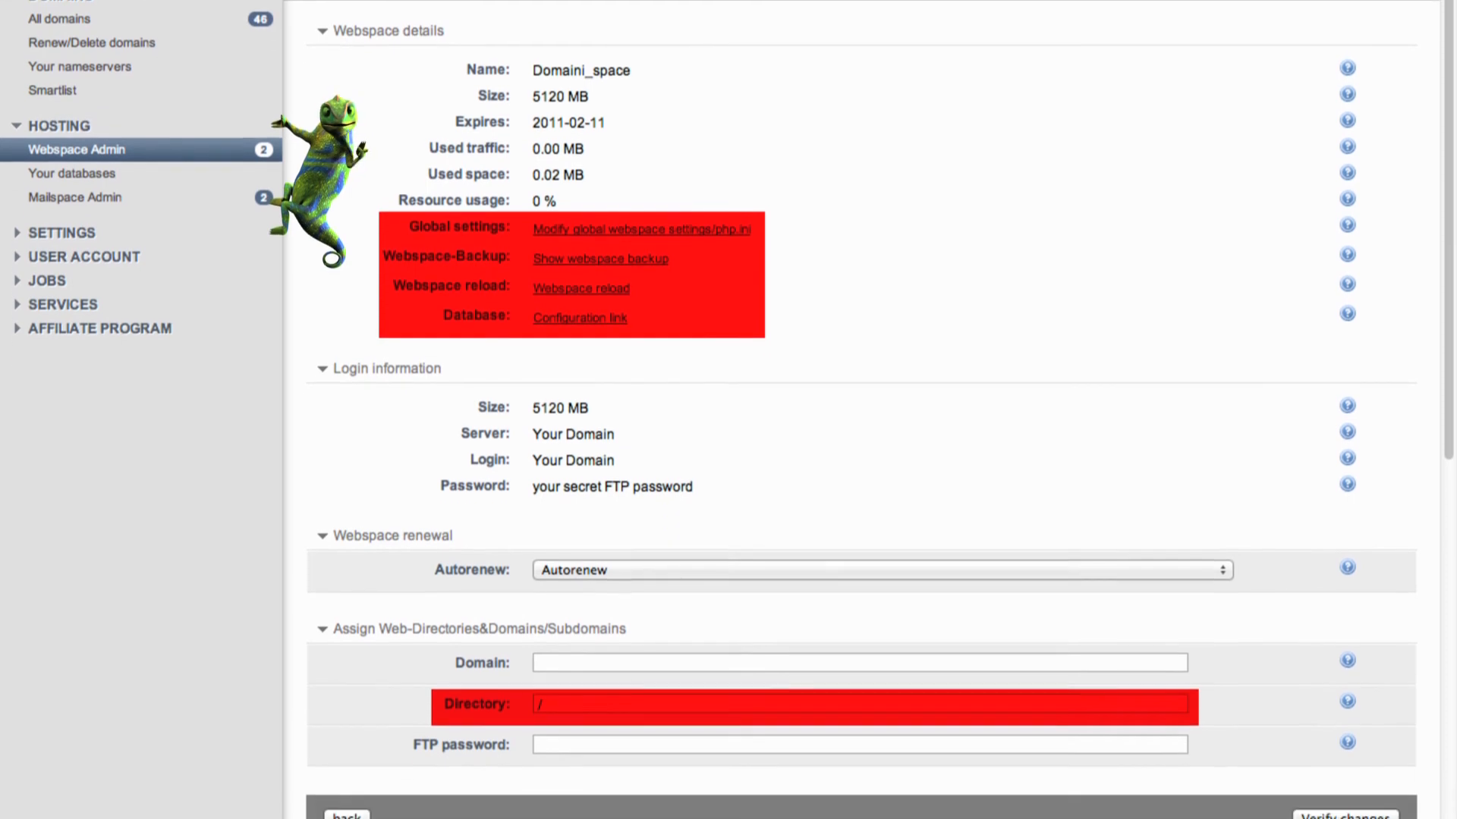
{"action": "scroll", "scroll_direction": "down", "scroll_amount": 3}
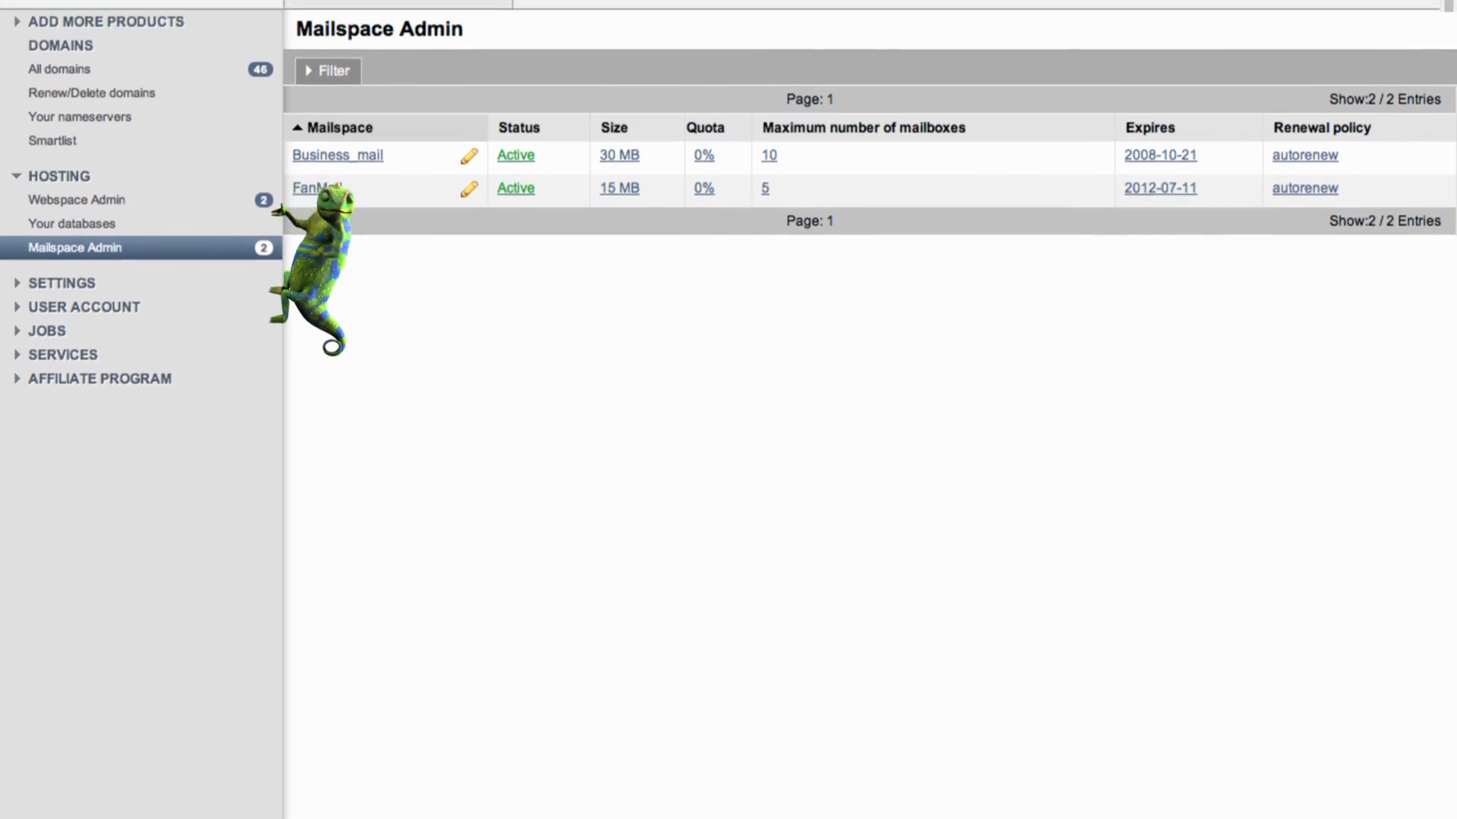
Open the details of the 15 MB mailspace with five mailboxes.
{"action": "left_click", "coordinate": [317, 189]}
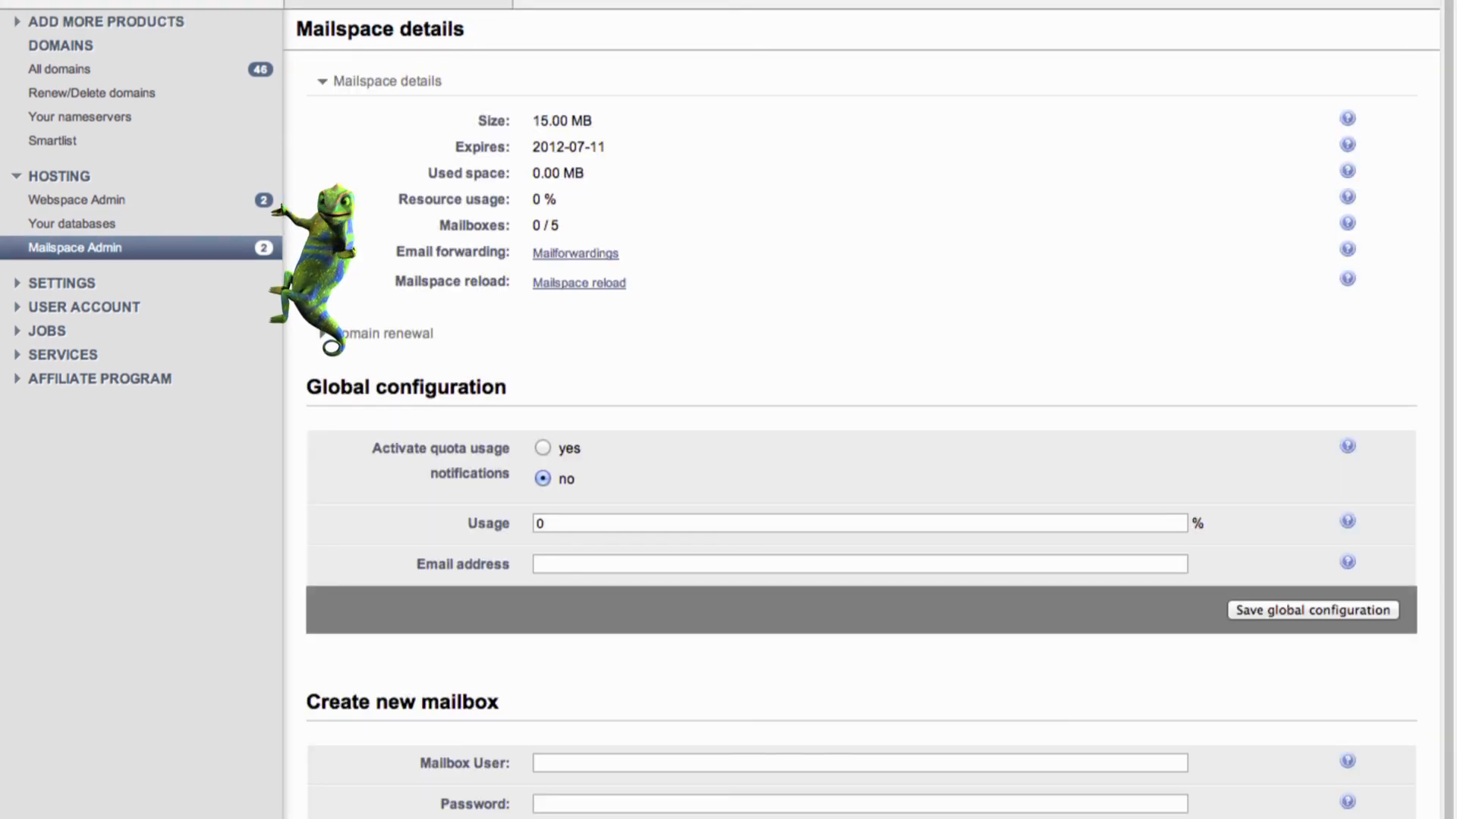